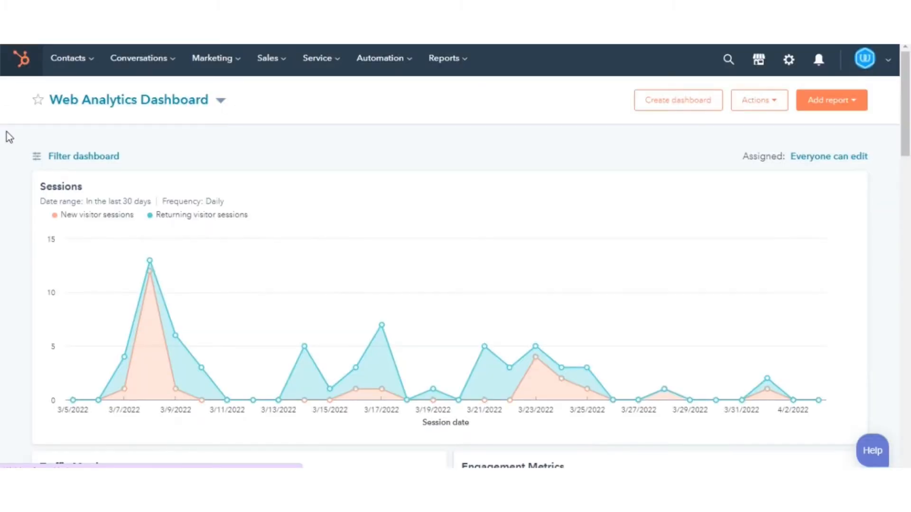
{"action": "mouse_move", "coordinate": [209, 87]}
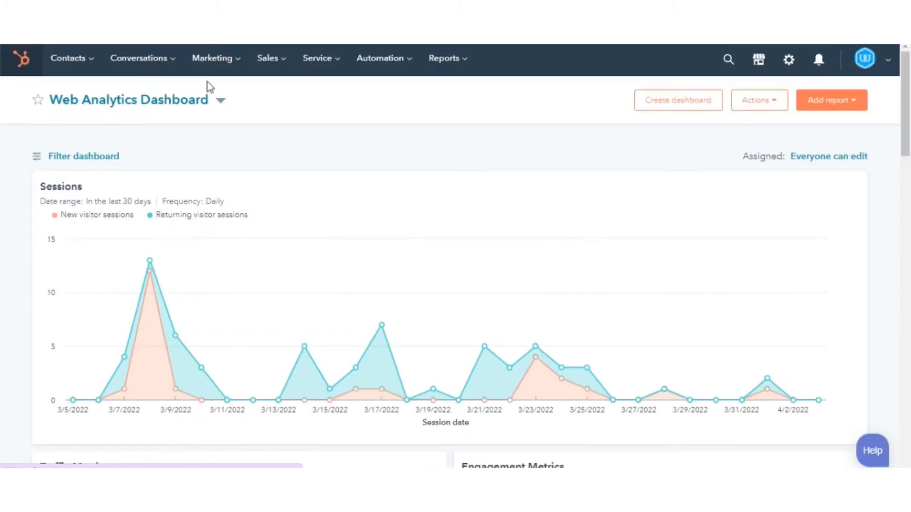
Start a translation of Test Form from its Actions menu in the forms list.
{"action": "left_click", "coordinate": [212, 58]}
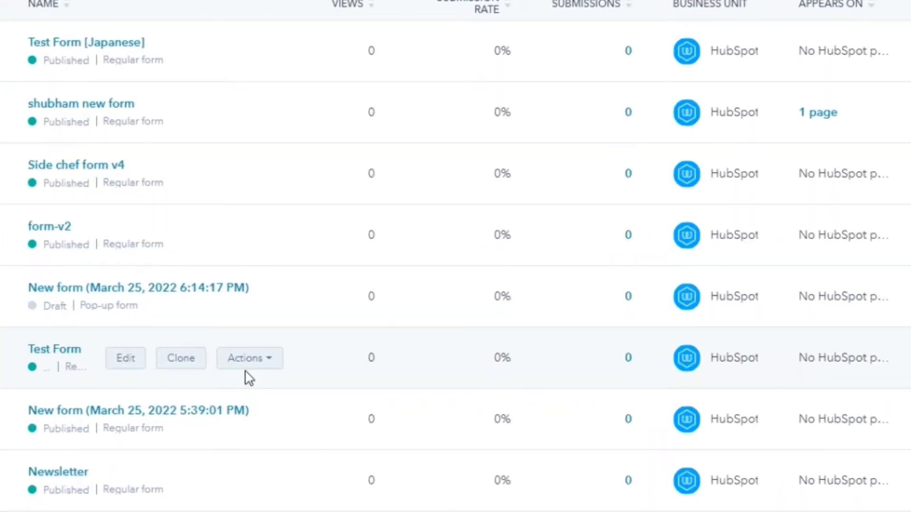
{"action": "left_click", "coordinate": [249, 359]}
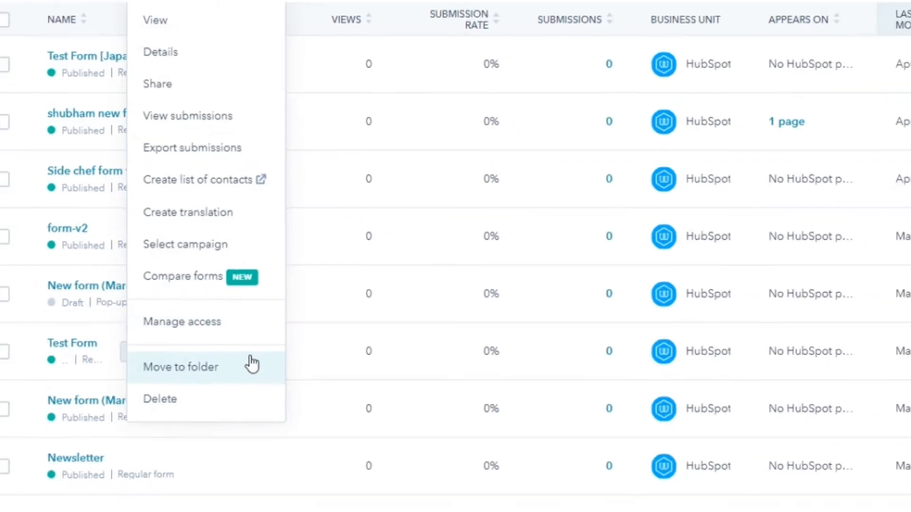
{"action": "left_click", "coordinate": [187, 212]}
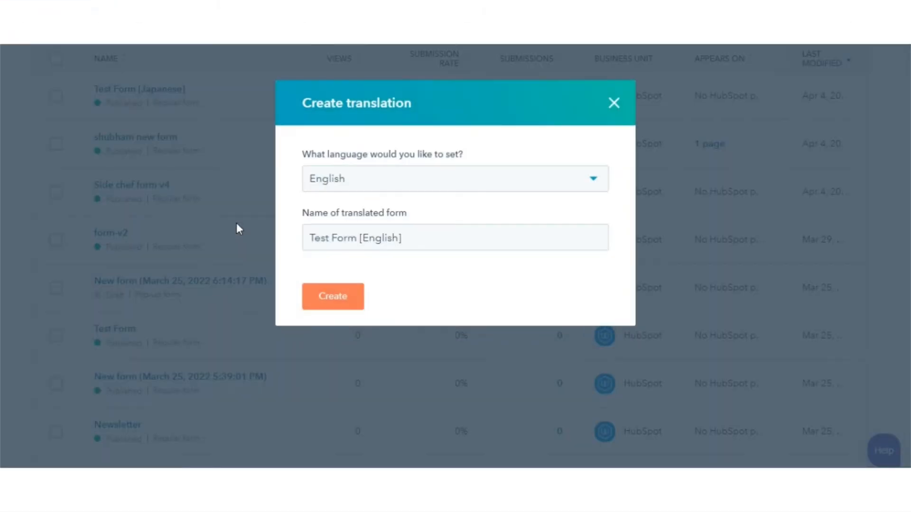
Choose Japanese as the translation language, searching 'ja'.
{"action": "left_click", "coordinate": [454, 179]}
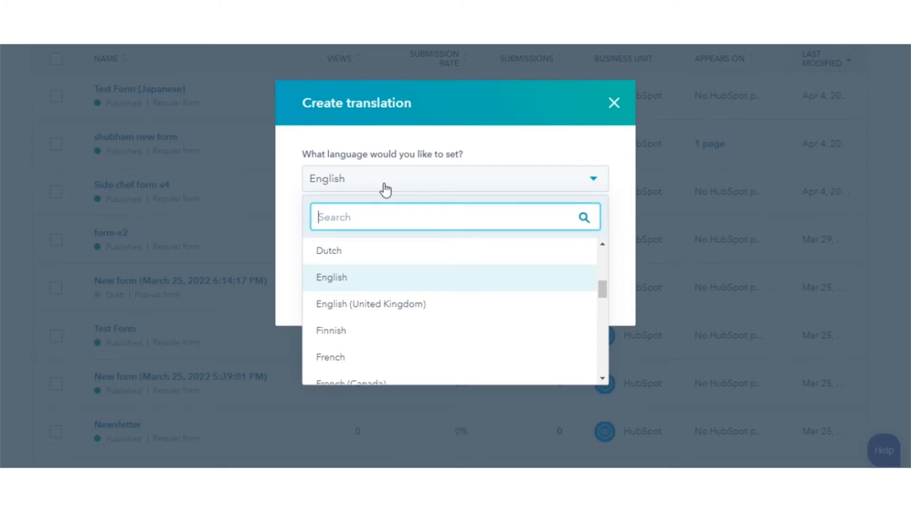
{"action": "type", "text": "ja"}
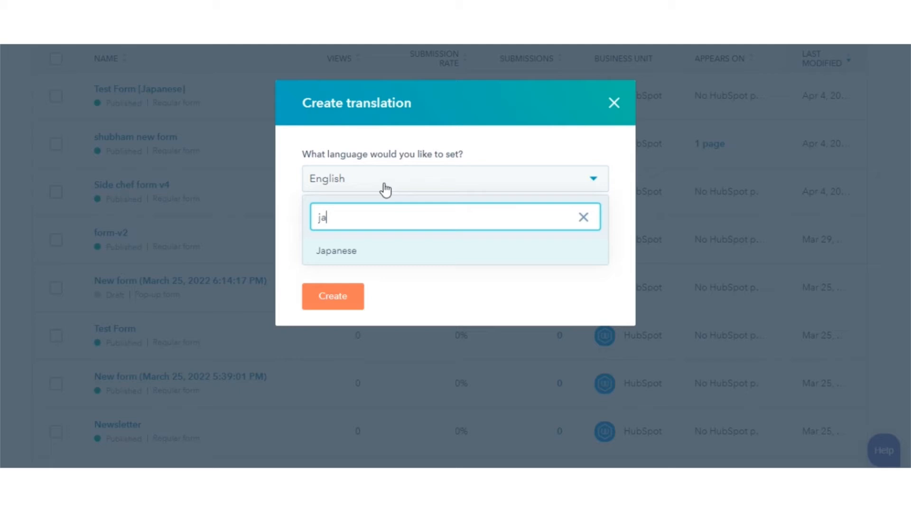
{"action": "left_click", "coordinate": [336, 250]}
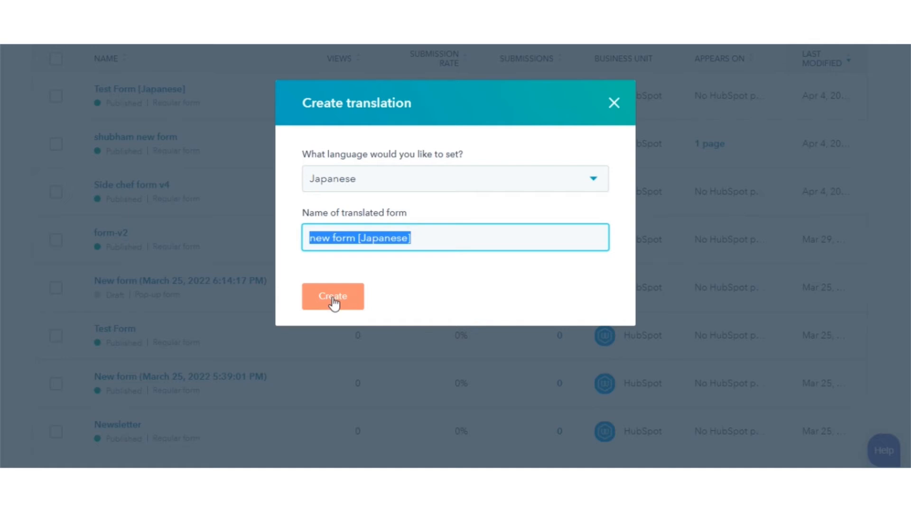
Create the Japanese translated form, then publish it and dismiss the confirmation.
{"action": "left_click", "coordinate": [333, 297]}
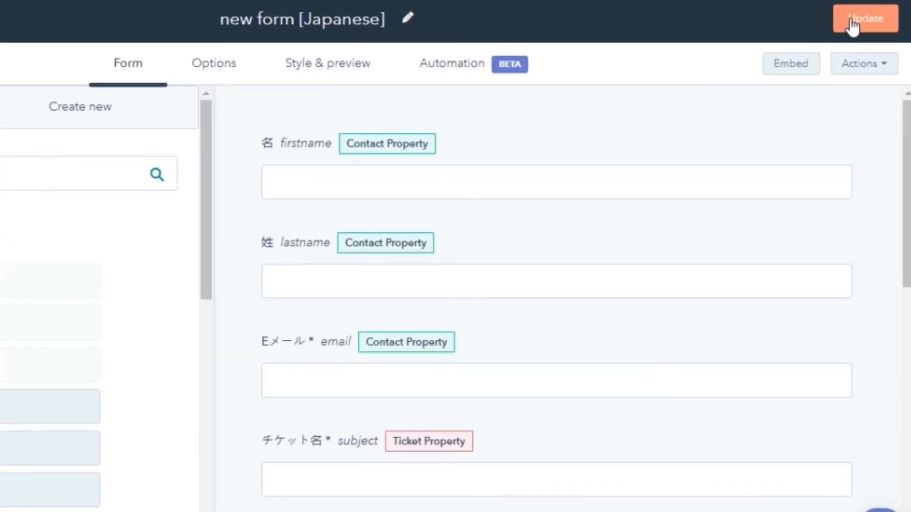
{"action": "left_click", "coordinate": [861, 18]}
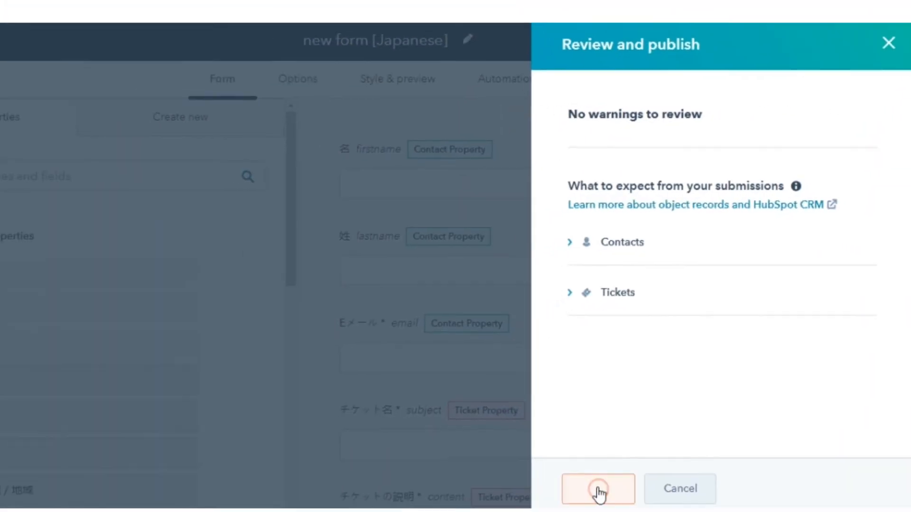
{"action": "left_click", "coordinate": [598, 489]}
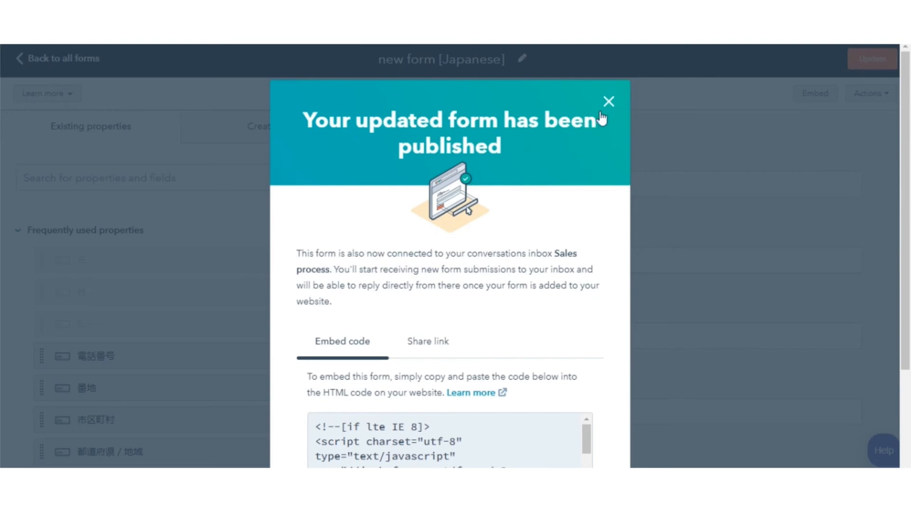
{"action": "left_click", "coordinate": [608, 101]}
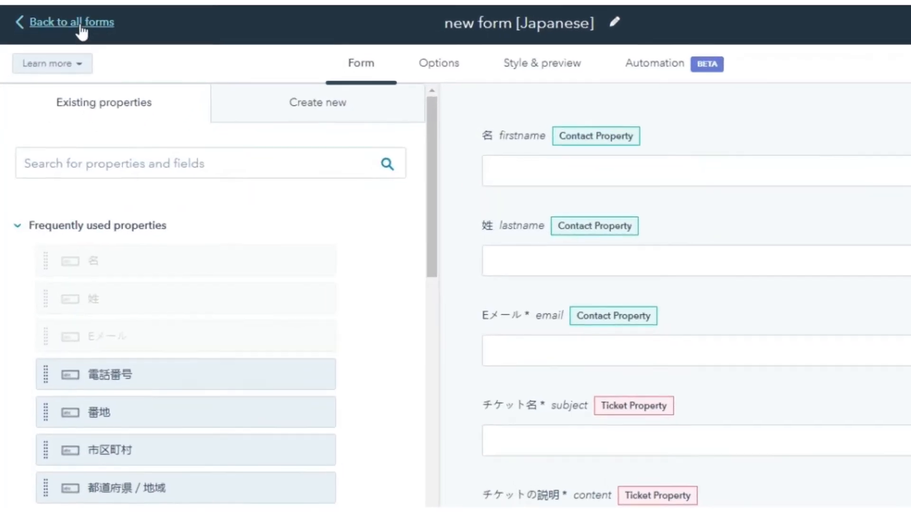
Back in all forms, open the details page of 'new form [Japanese]'.
{"action": "left_click", "coordinate": [67, 22]}
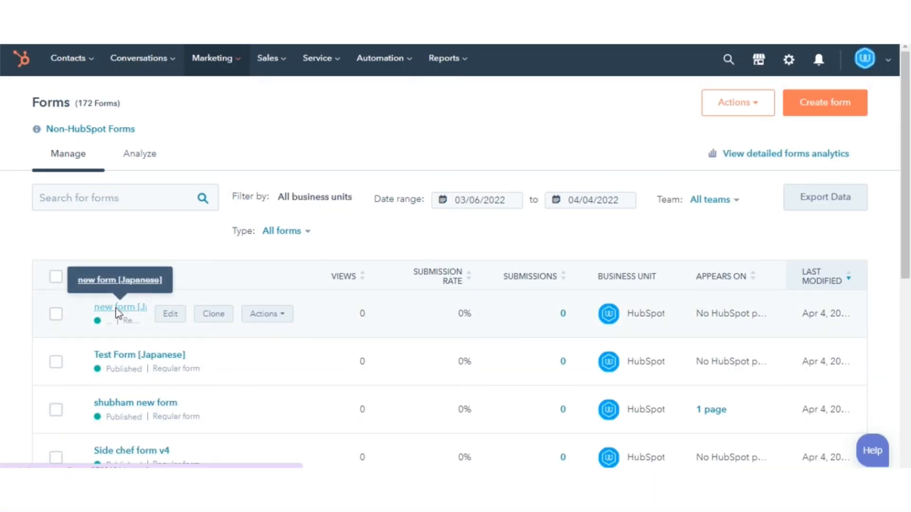
{"action": "left_click", "coordinate": [114, 308]}
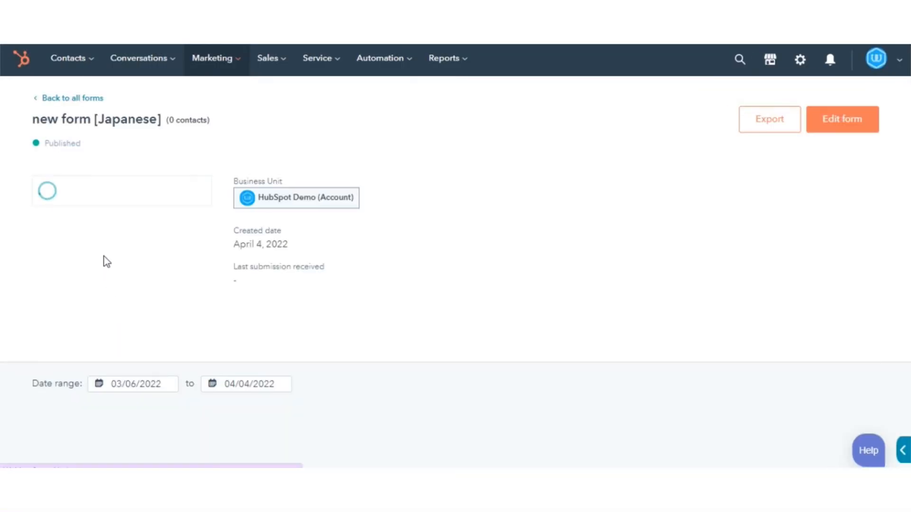